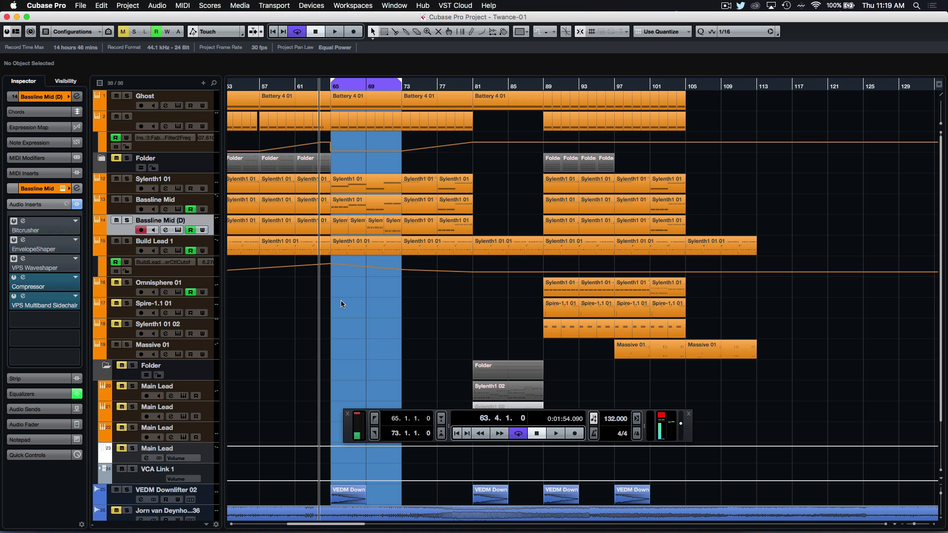
pyautogui.moveTo(334, 305)
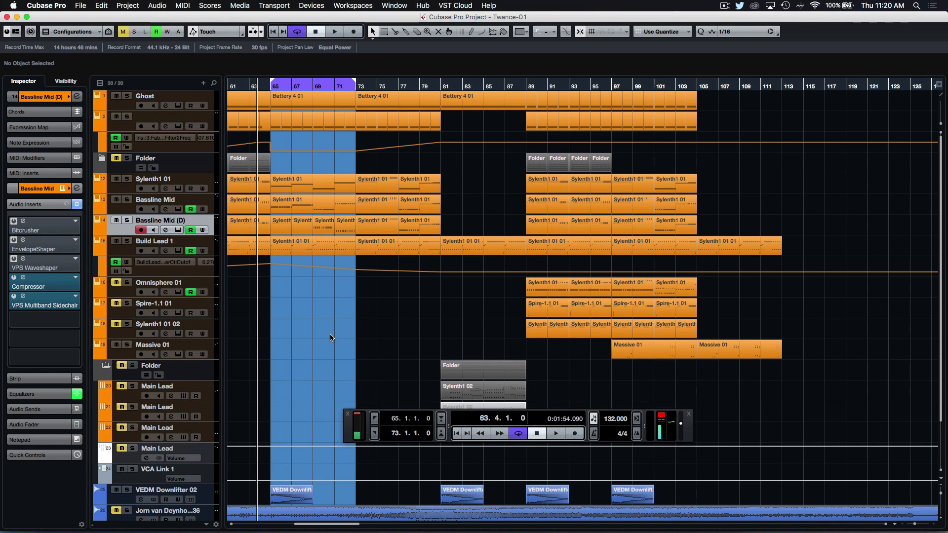
# Step: Scroll the project view to the cycle region at bars 65–73 while the loop plays
pyautogui.hscroll(-3)
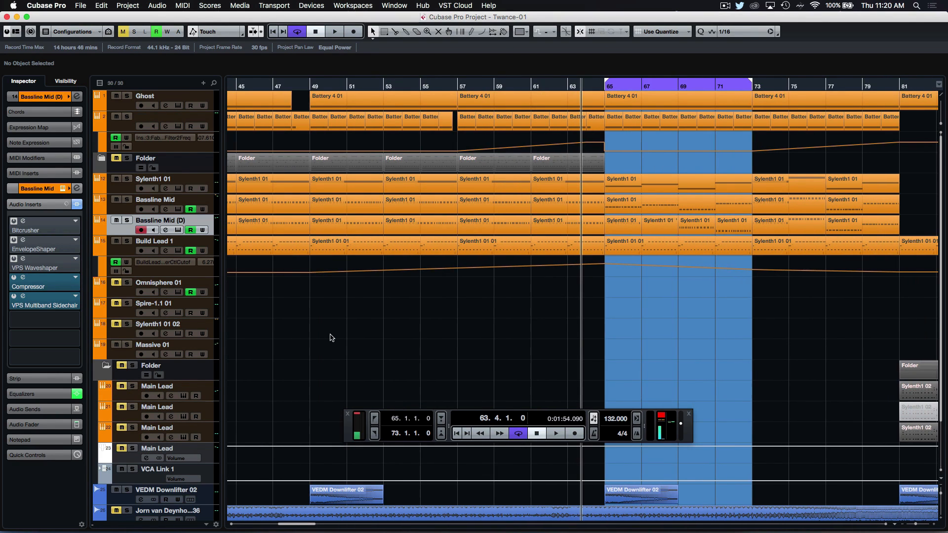
pyautogui.hscroll(3)
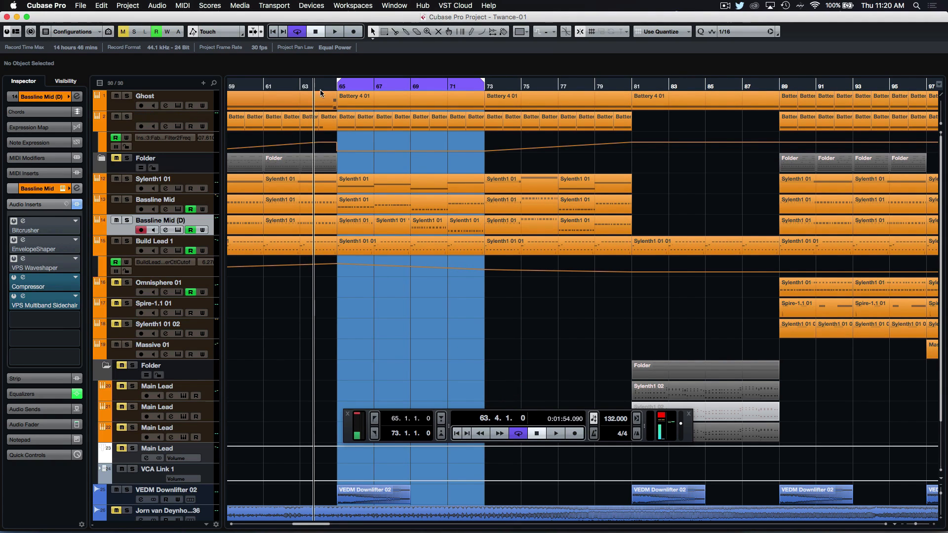
pyautogui.moveTo(393, 327)
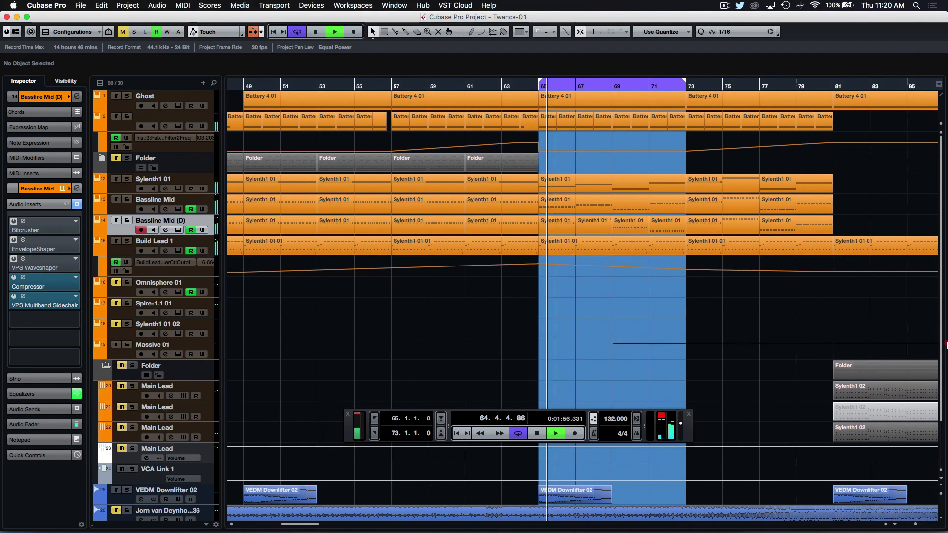
pyautogui.hscroll(3)
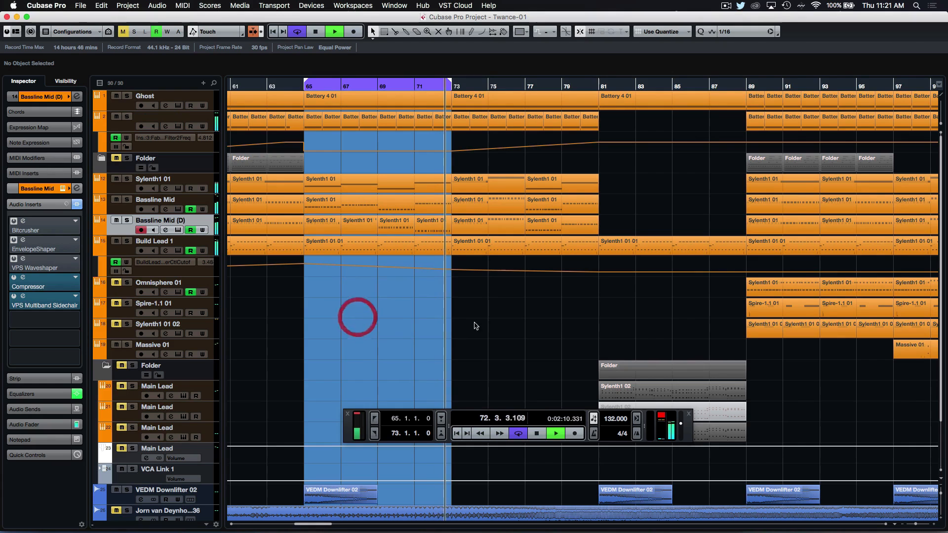
# Step: Stop the loop and place the song position around bar 67–68 in the looped section
pyautogui.click(536, 434)
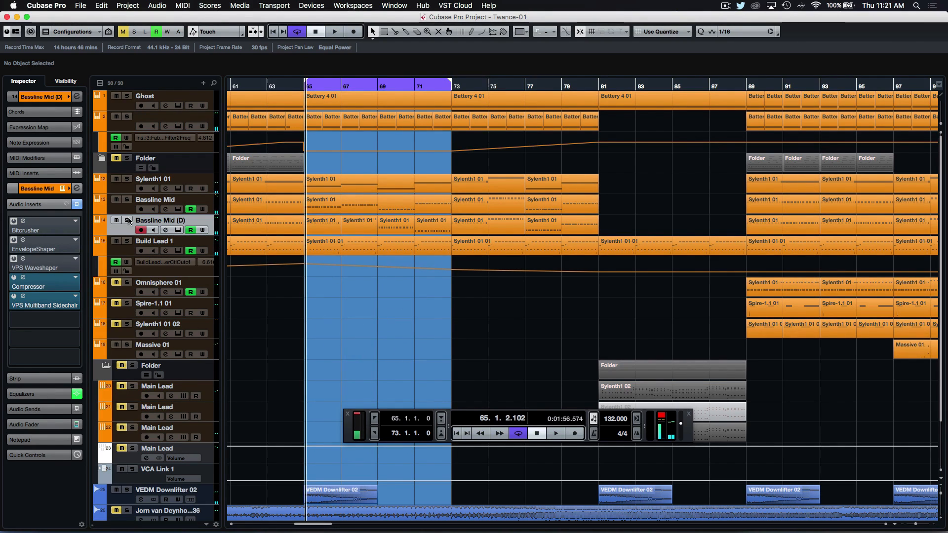
pyautogui.click(128, 229)
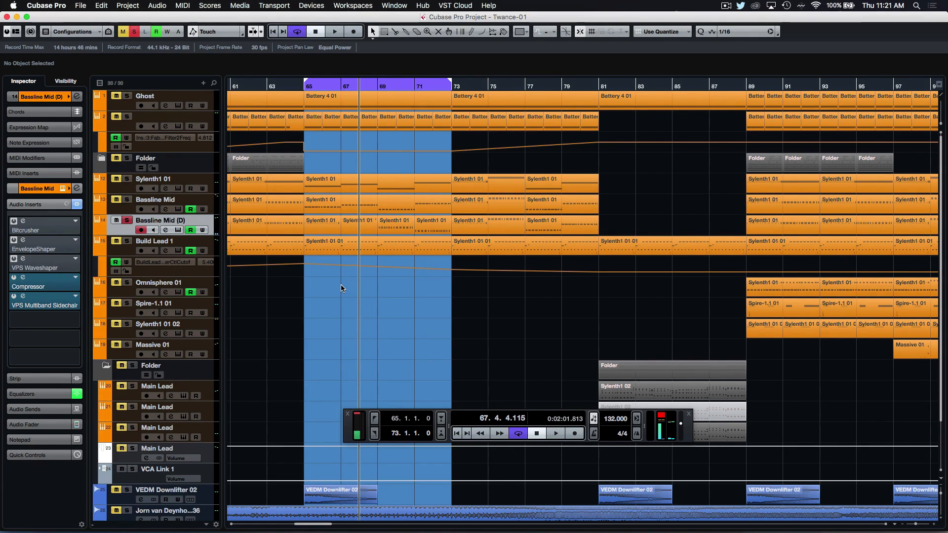
pyautogui.moveTo(366, 290)
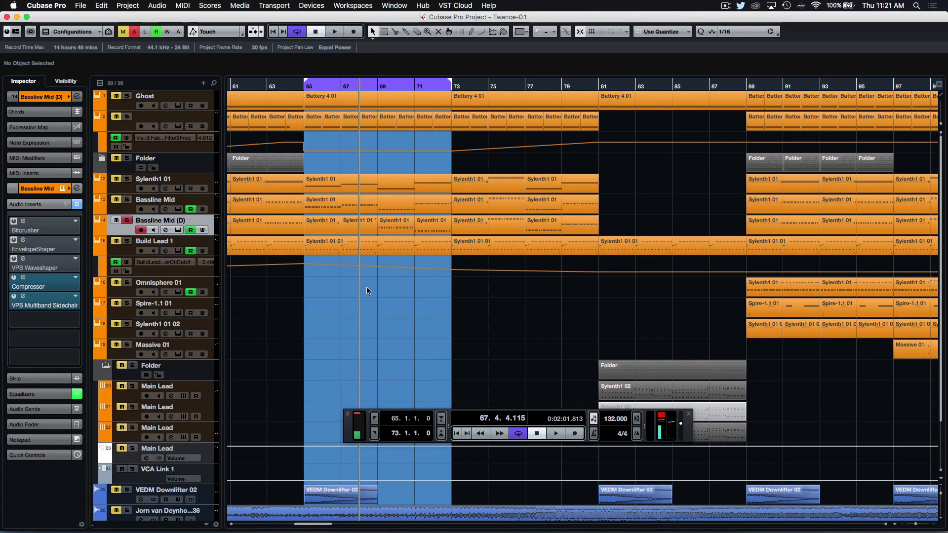
pyautogui.click(321, 220)
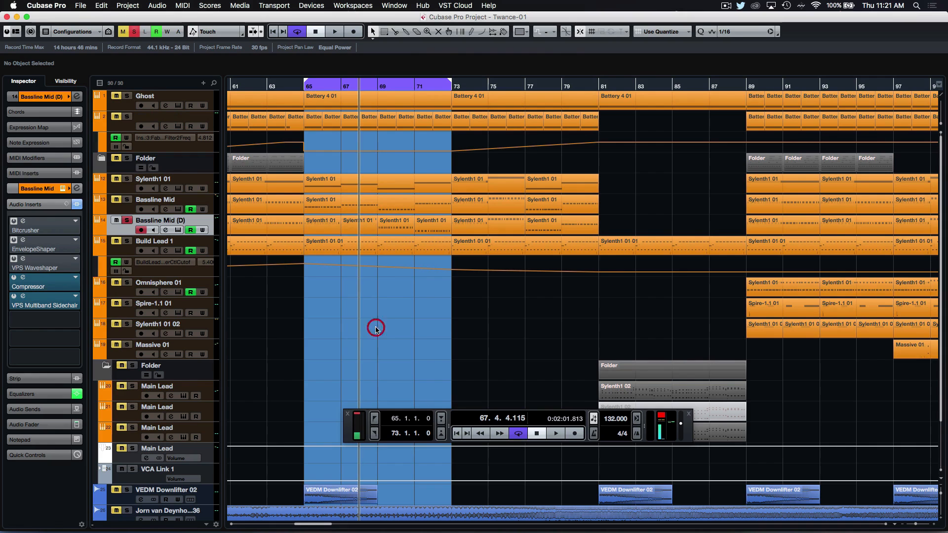
pyautogui.moveTo(480, 343)
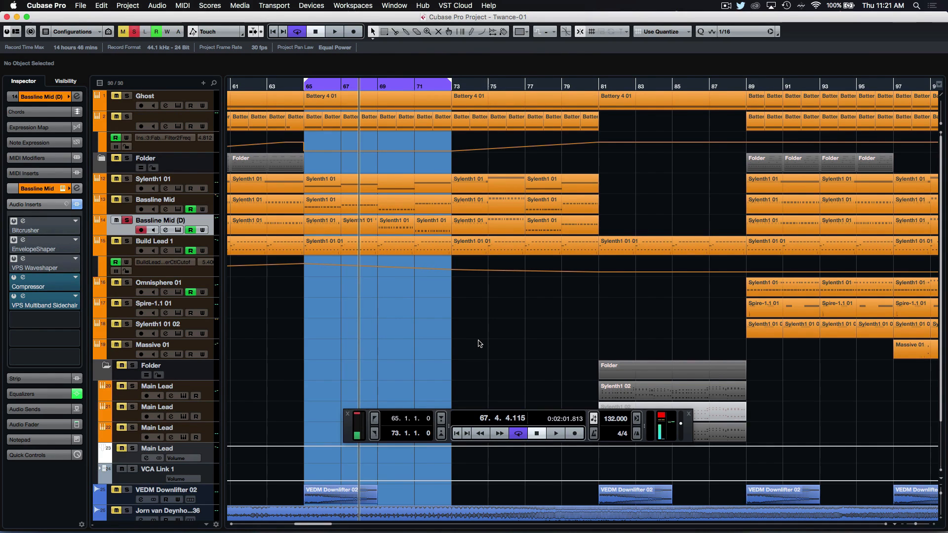
pyautogui.click(327, 223)
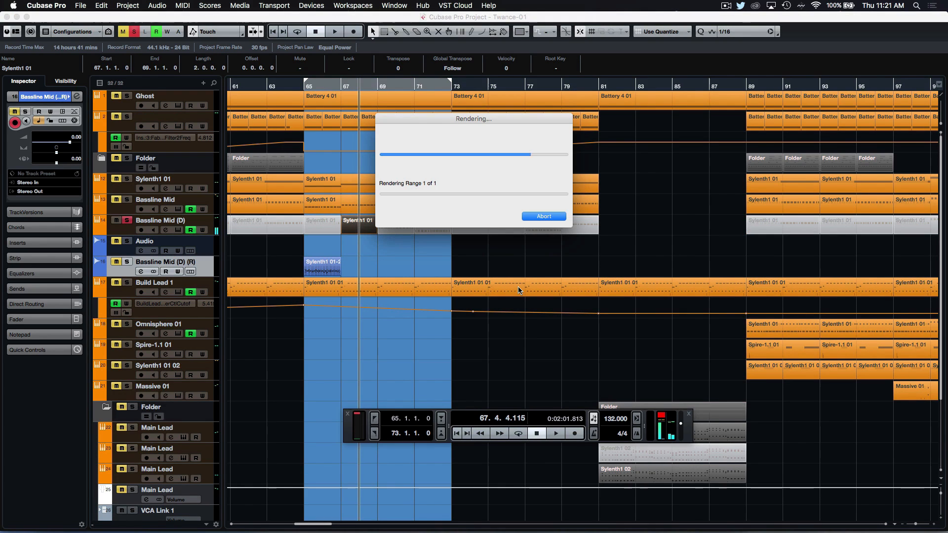
# Step: Select the rendered Bassline Mid (D) chord events at bars 65 and 67
pyautogui.click(542, 216)
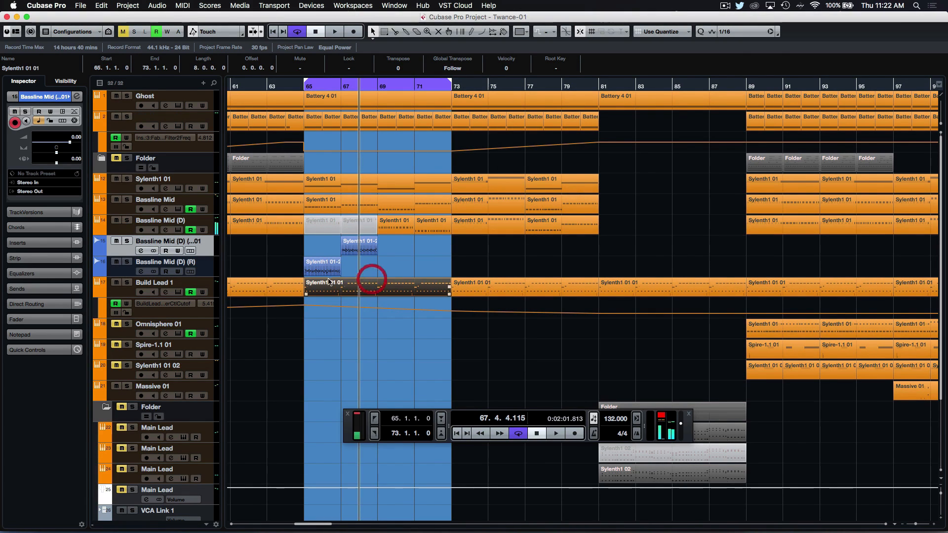
pyautogui.click(315, 247)
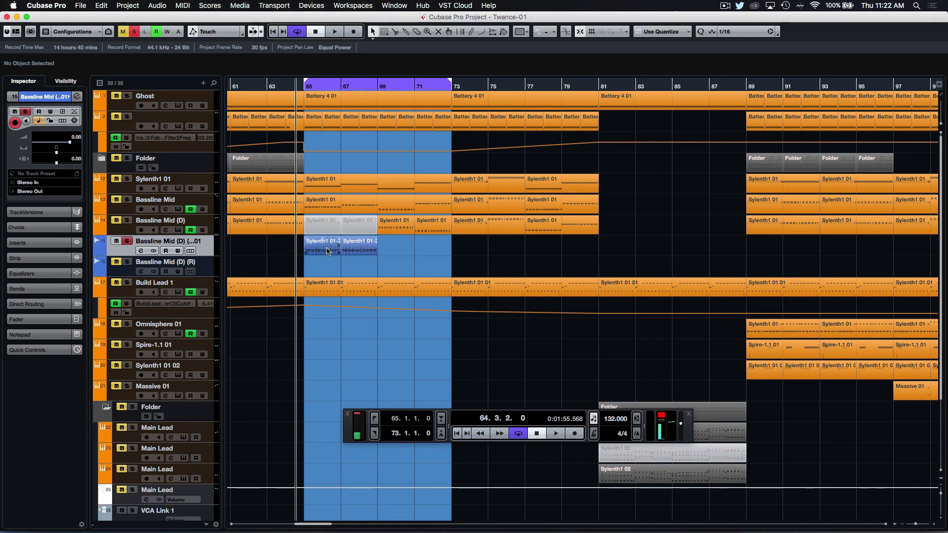
pyautogui.click(363, 247)
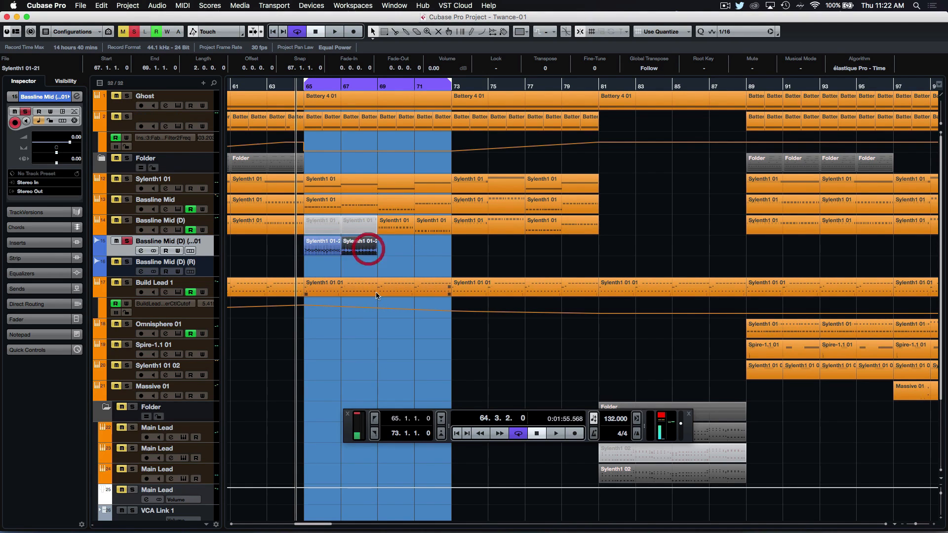
# Step: Audition the rendered chords by playing and stopping the transport
pyautogui.click(554, 433)
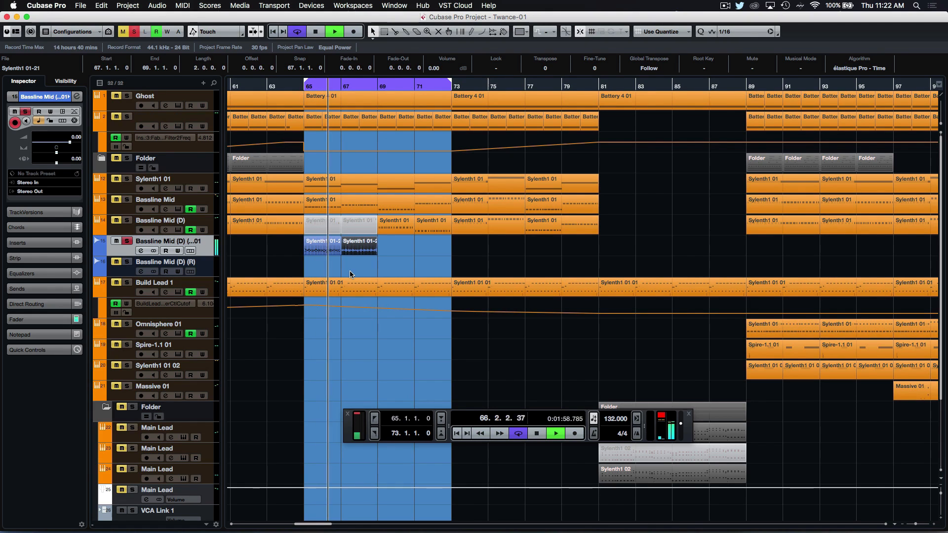
pyautogui.click(554, 433)
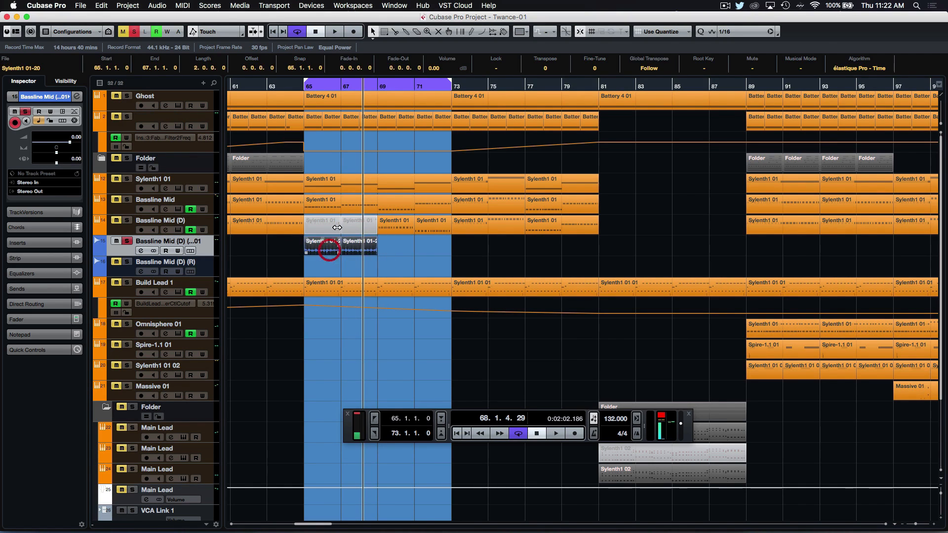
pyautogui.click(320, 85)
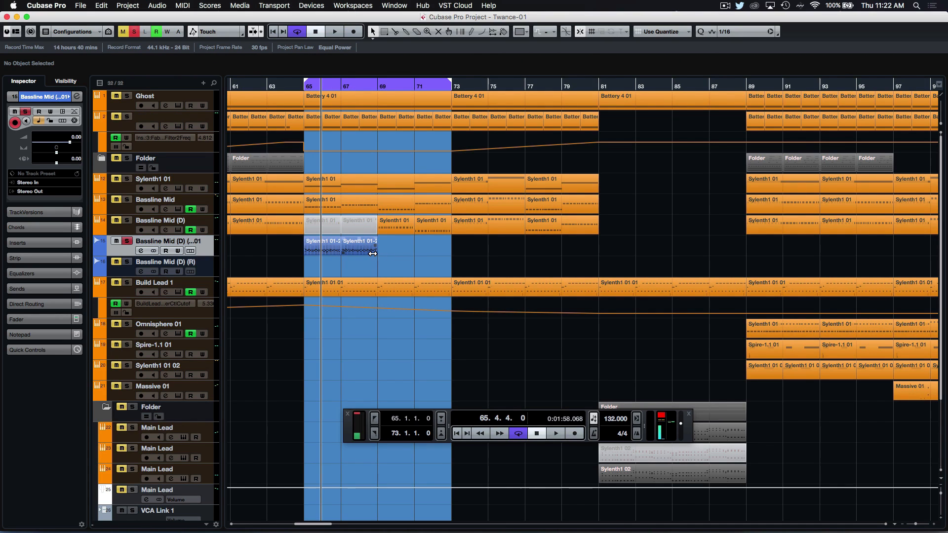
pyautogui.click(554, 433)
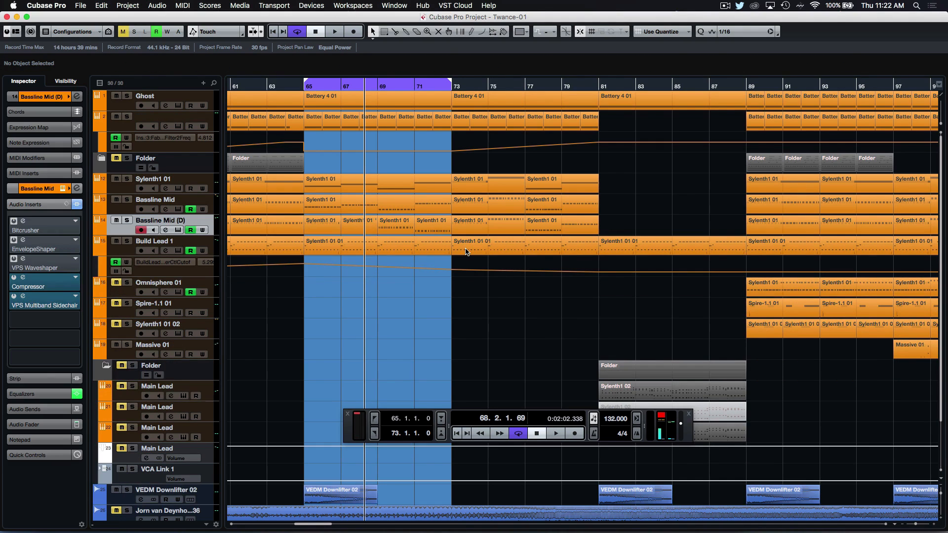
# Step: Select the bar-65 Bassline Mid (D) chord part instead of the bar-67 part
pyautogui.click(487, 220)
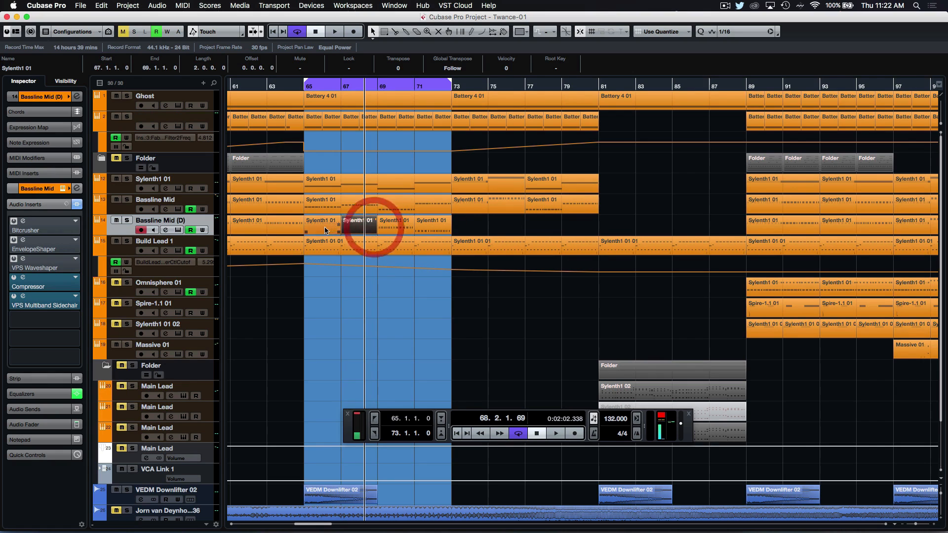
pyautogui.click(463, 226)
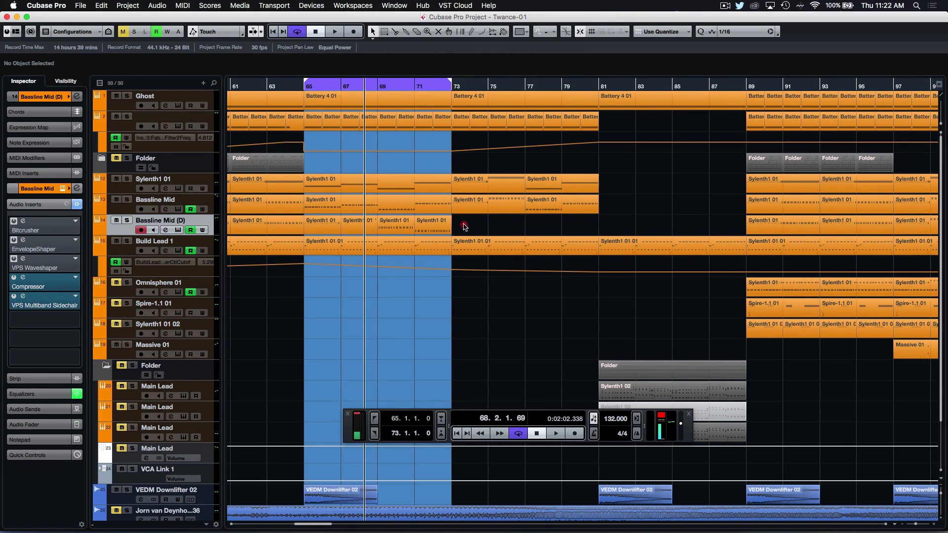
pyautogui.click(320, 220)
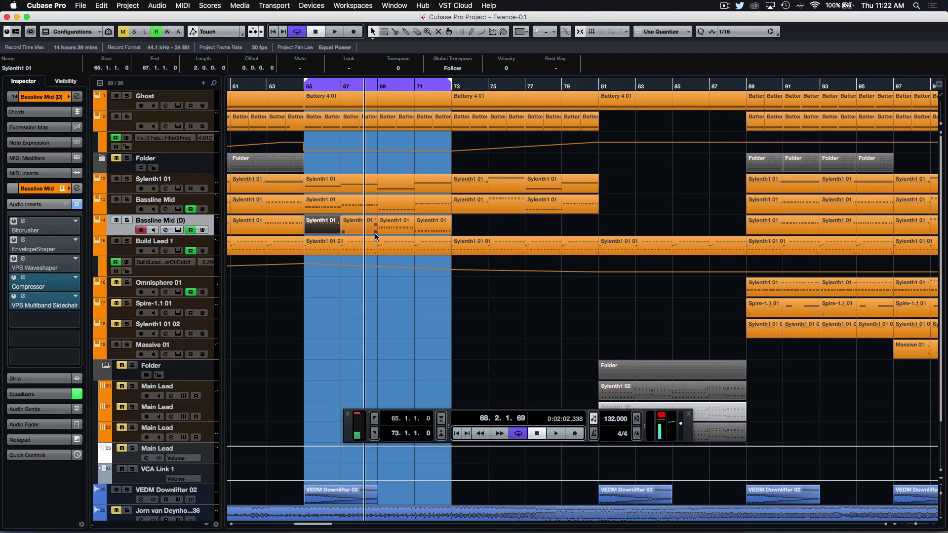
pyautogui.scroll(-3)
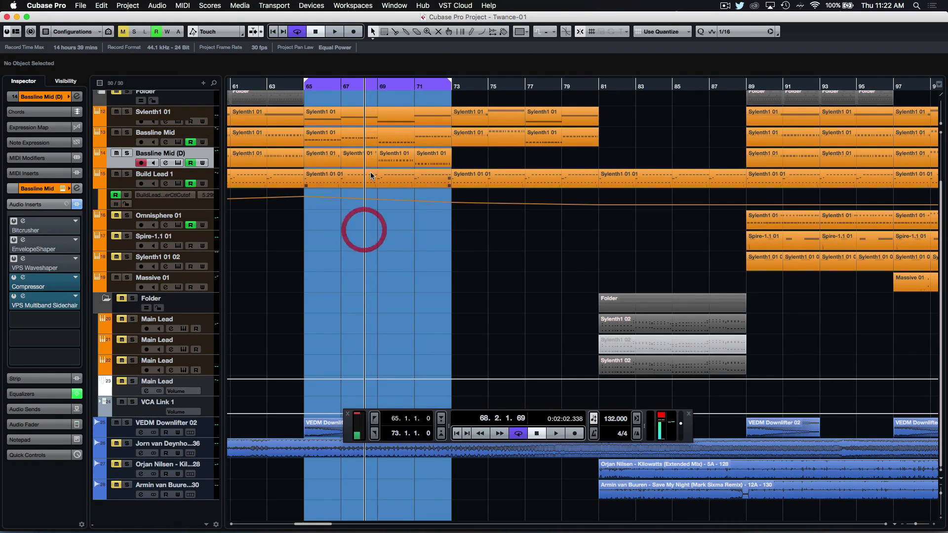
pyautogui.scroll(3)
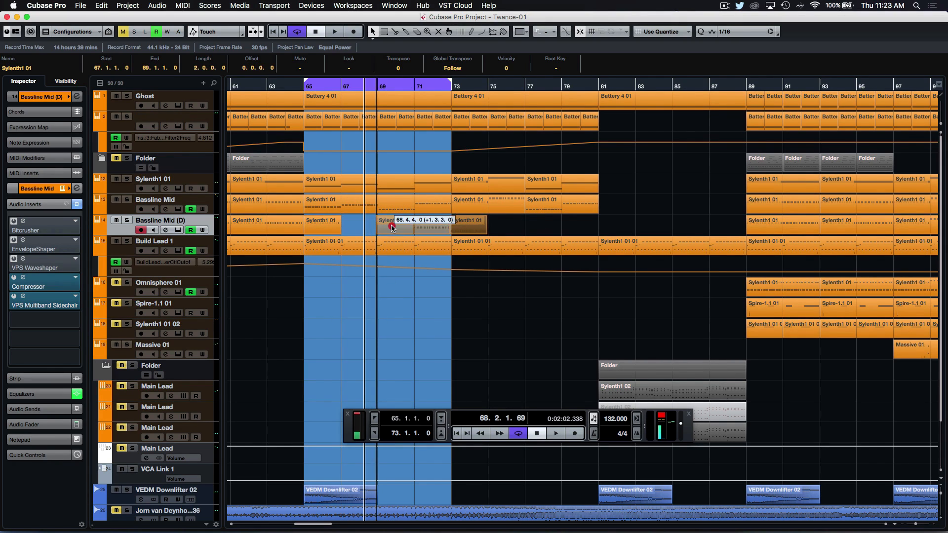
# Step: Push the later Bassline Mid (D) chord parts two bars later to open gaps
pyautogui.click(395, 227)
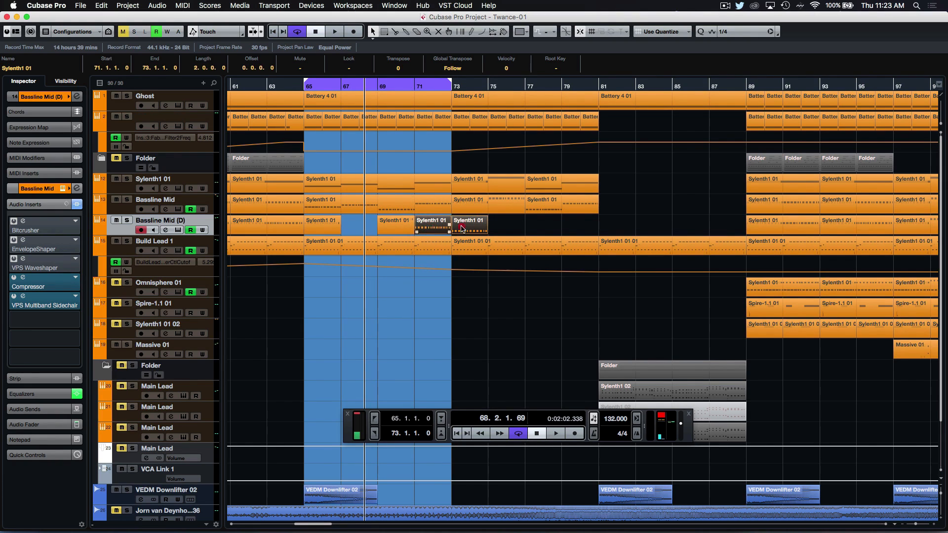
pyautogui.click(563, 234)
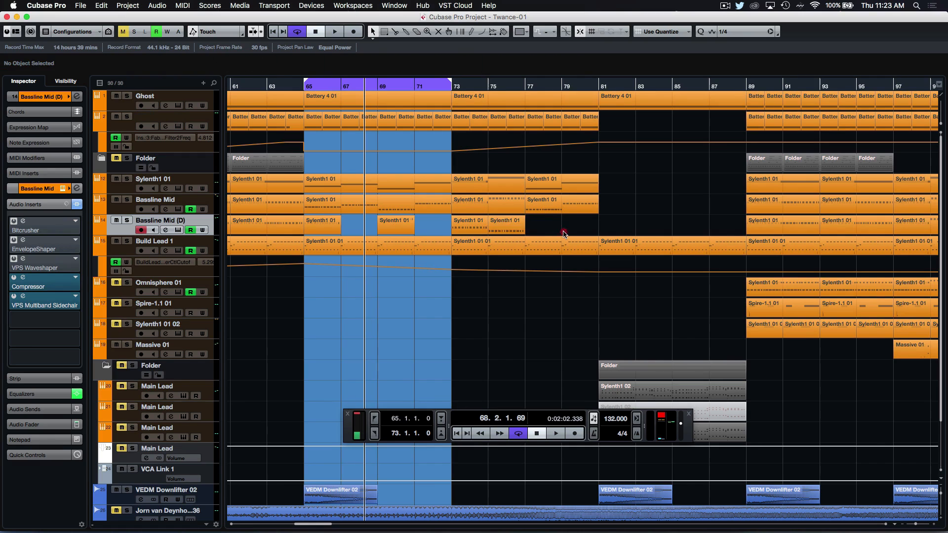
pyautogui.click(321, 220)
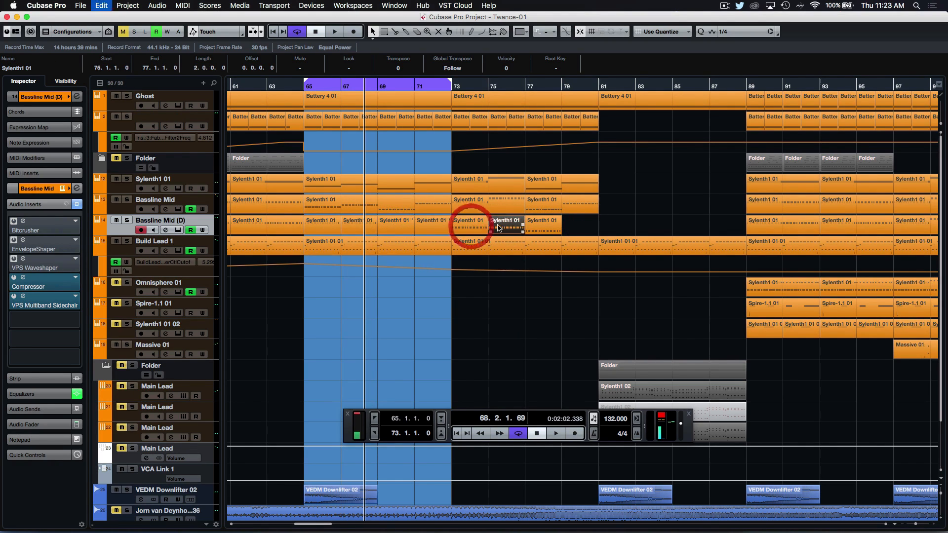
pyautogui.click(329, 225)
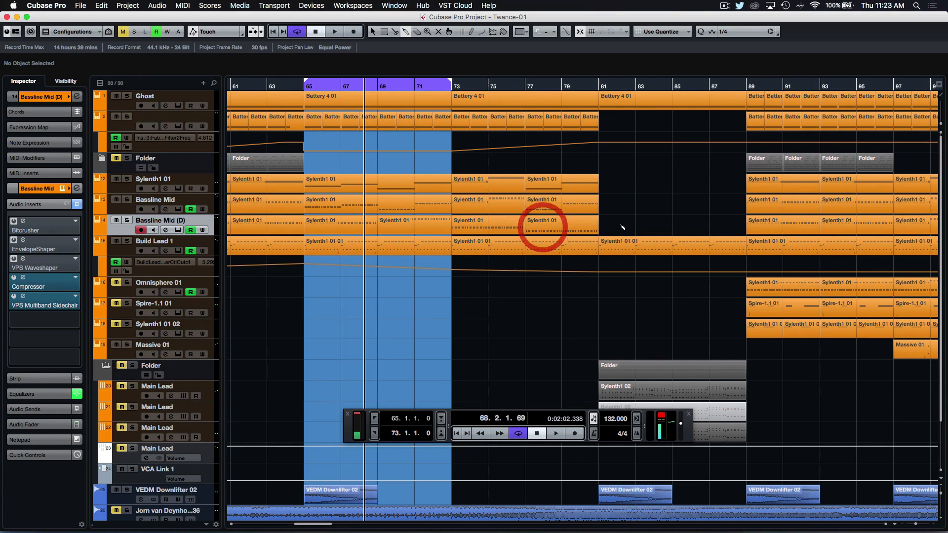
pyautogui.click(321, 220)
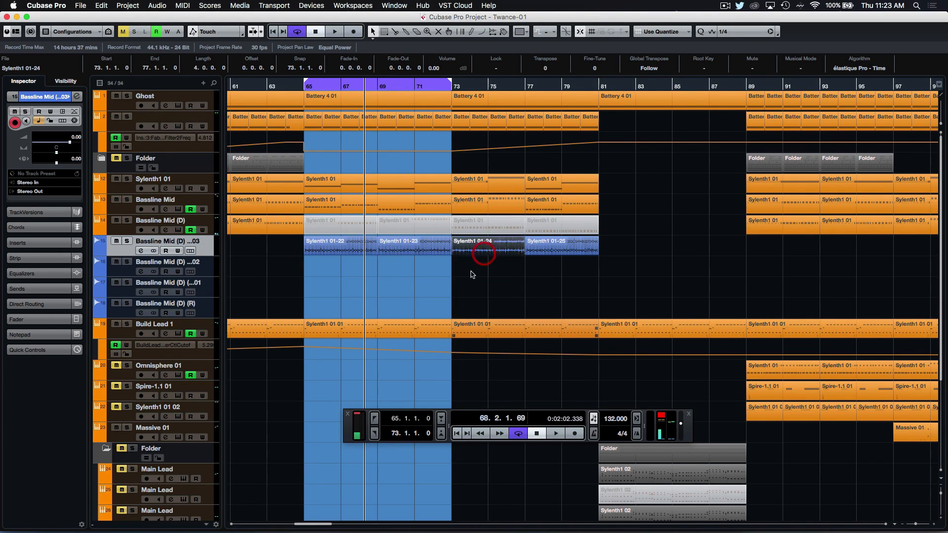
# Step: Select the rendered Sylenth1 bassline events for slicing into two-bar pieces
pyautogui.click(332, 245)
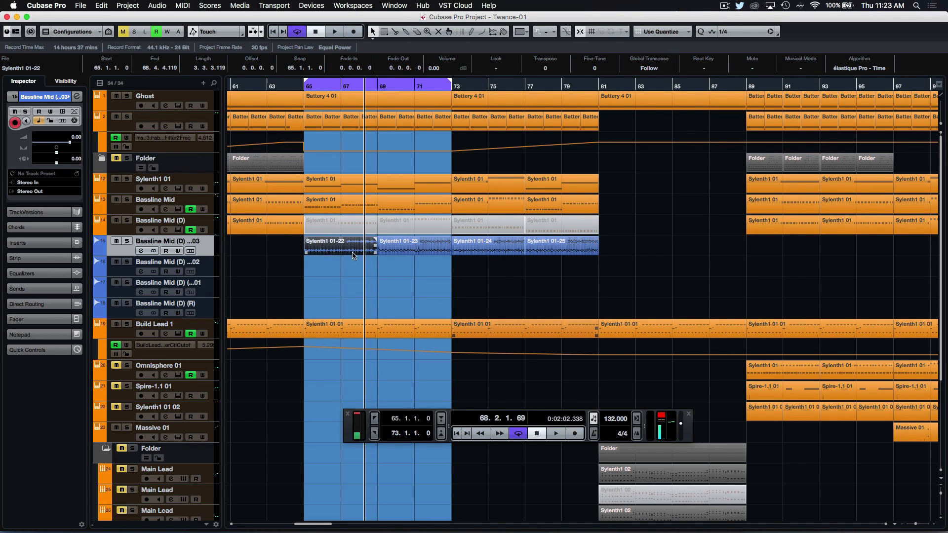
pyautogui.moveTo(325, 272)
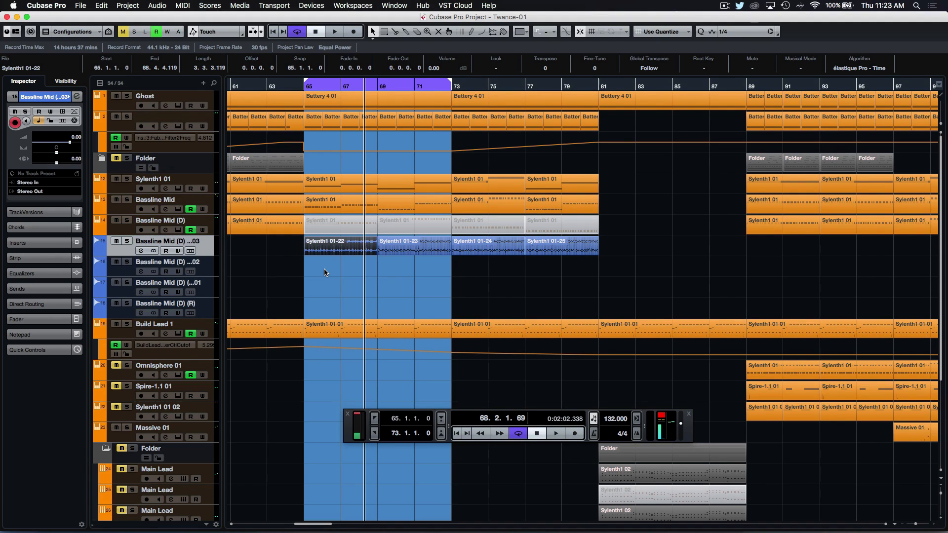
pyautogui.moveTo(339, 280)
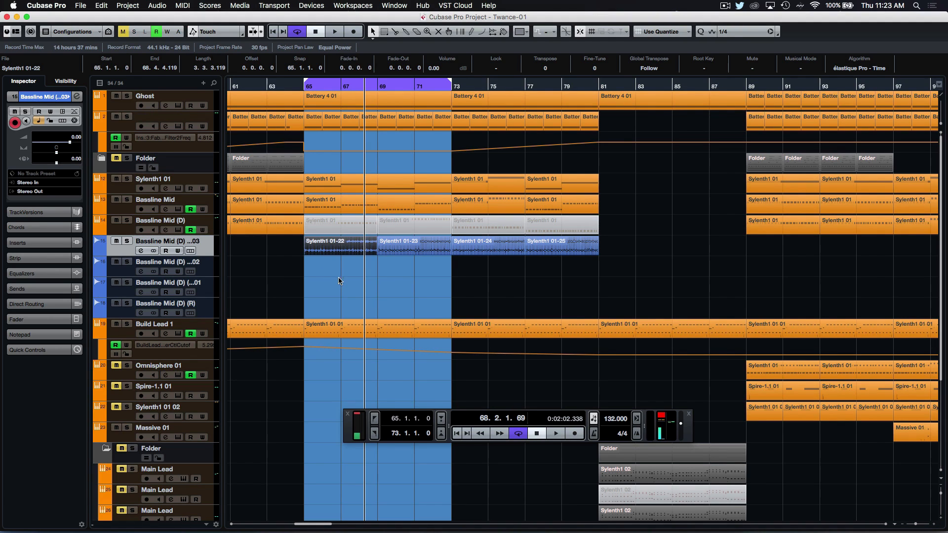
pyautogui.click(338, 247)
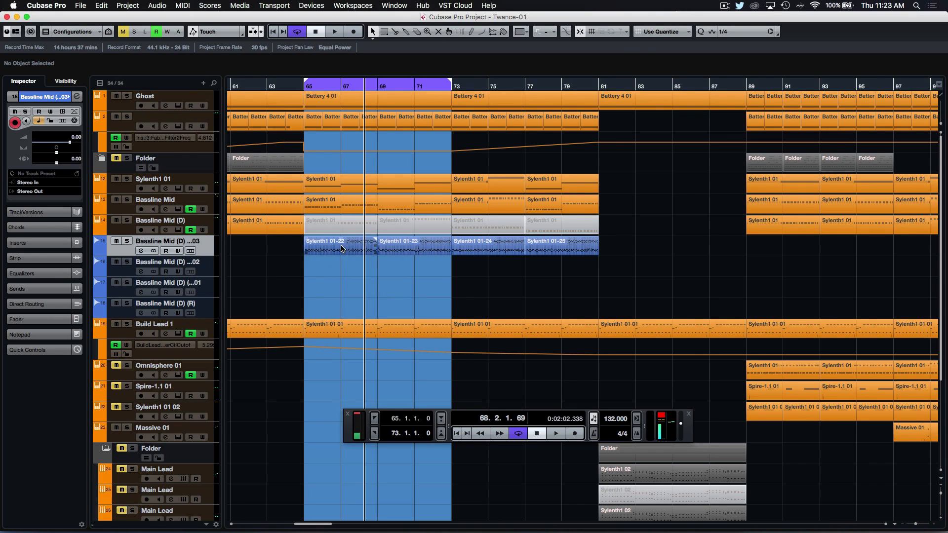
pyautogui.click(325, 248)
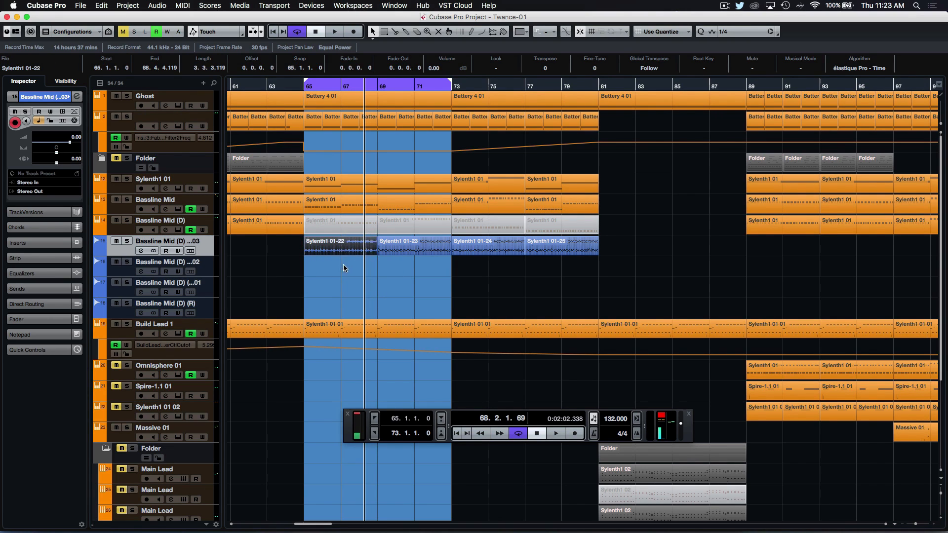
pyautogui.click(323, 271)
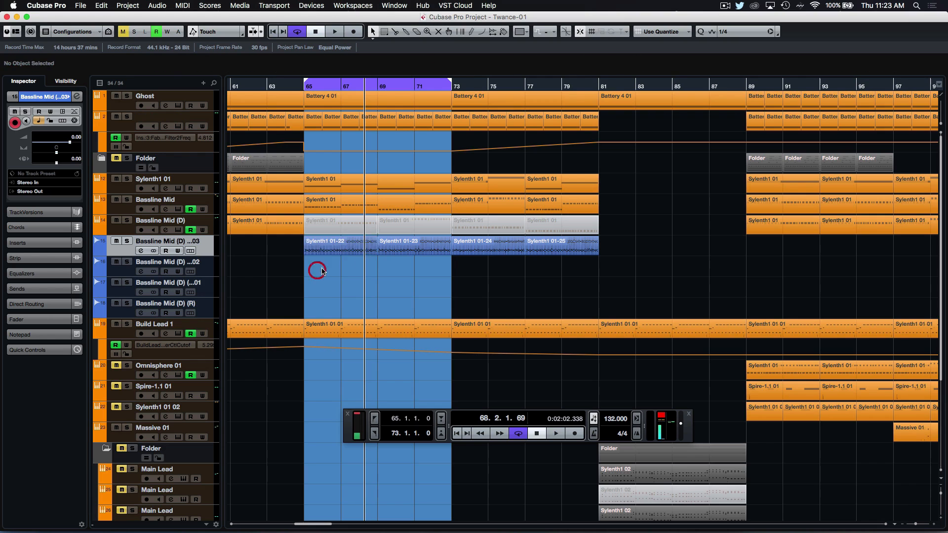
pyautogui.click(329, 244)
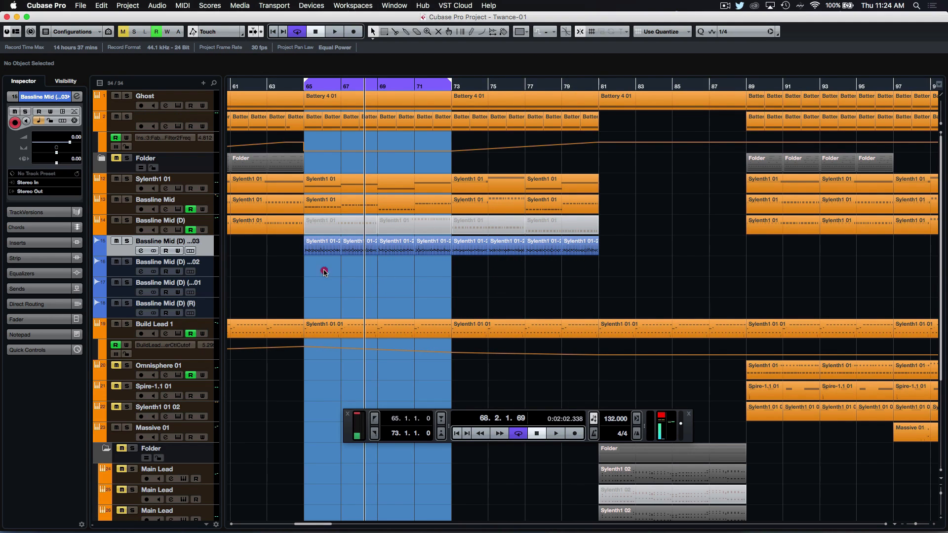
# Step: Select the first split bassline pieces and move a tail piece four bars earlier
pyautogui.click(323, 247)
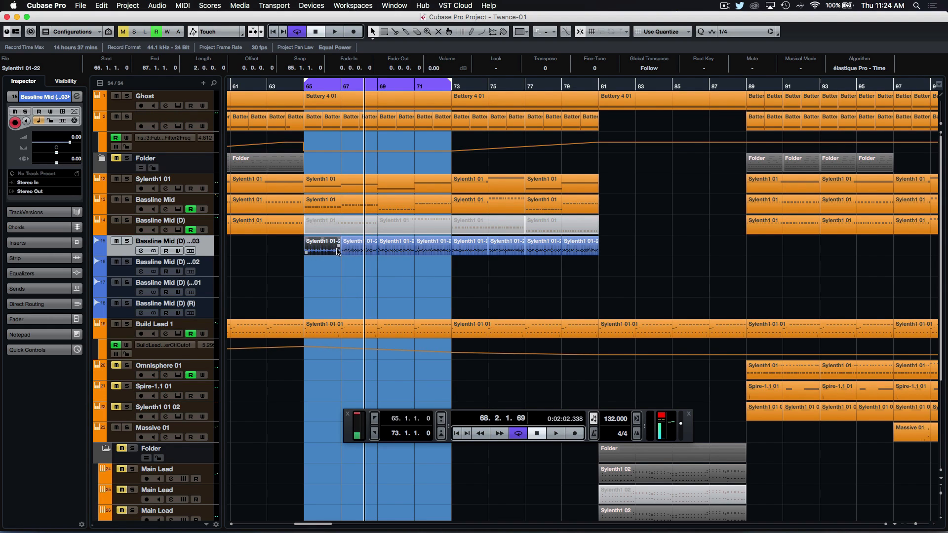
pyautogui.moveTo(323, 252)
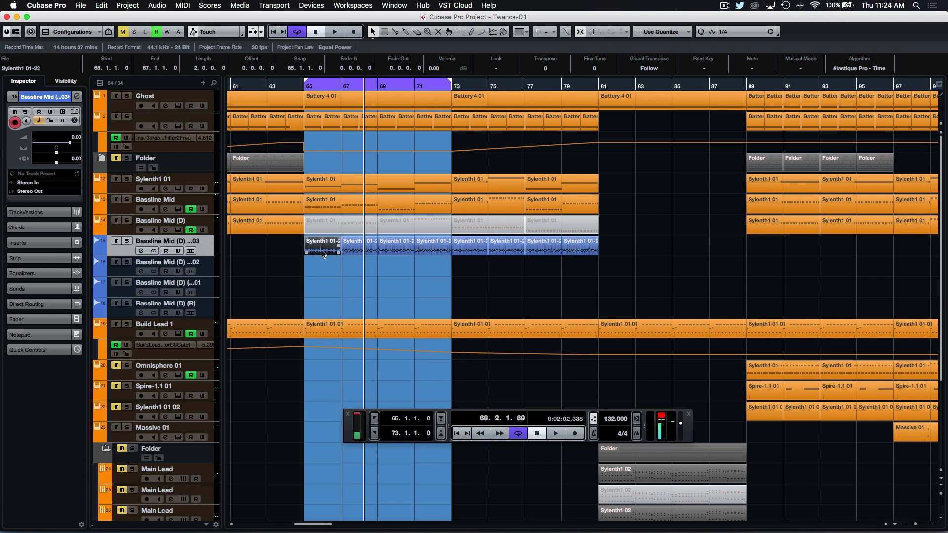
pyautogui.click(316, 253)
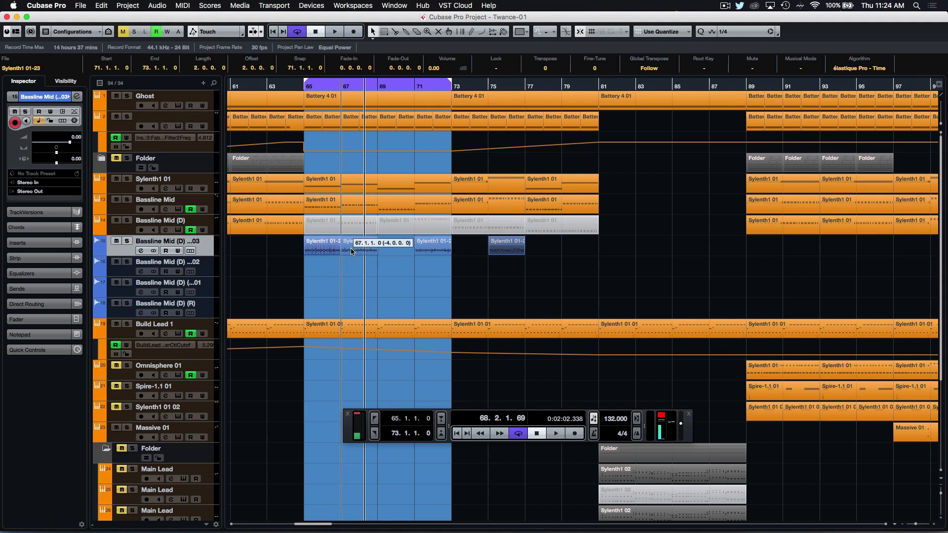
pyautogui.click(395, 245)
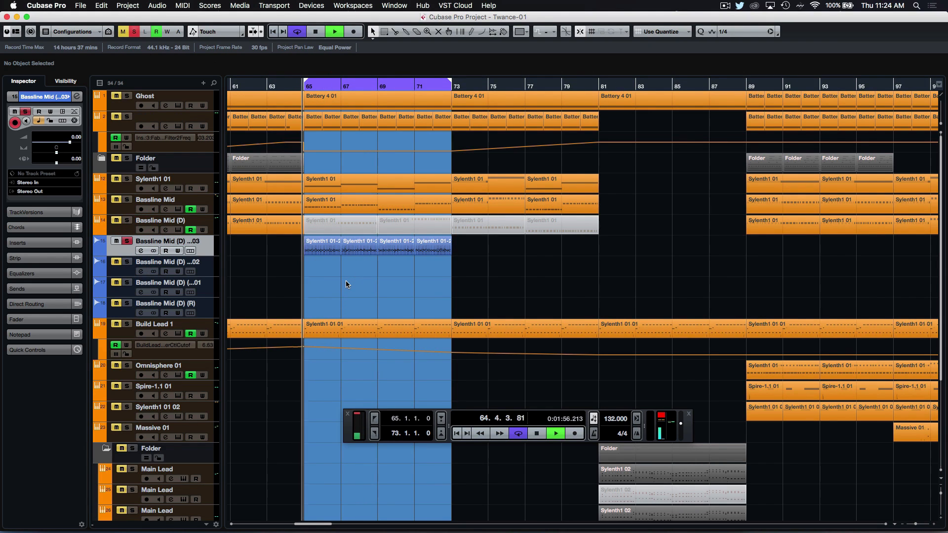
pyautogui.click(554, 433)
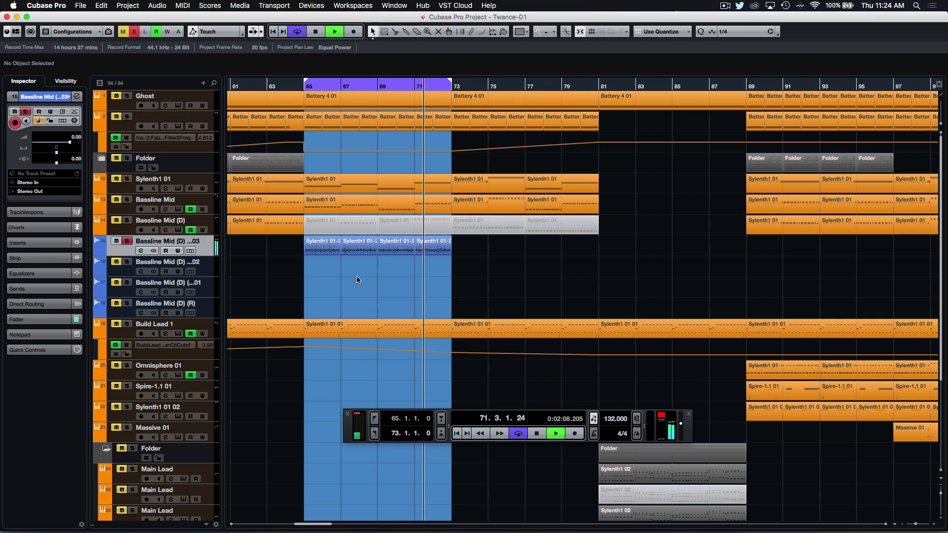
pyautogui.click(536, 434)
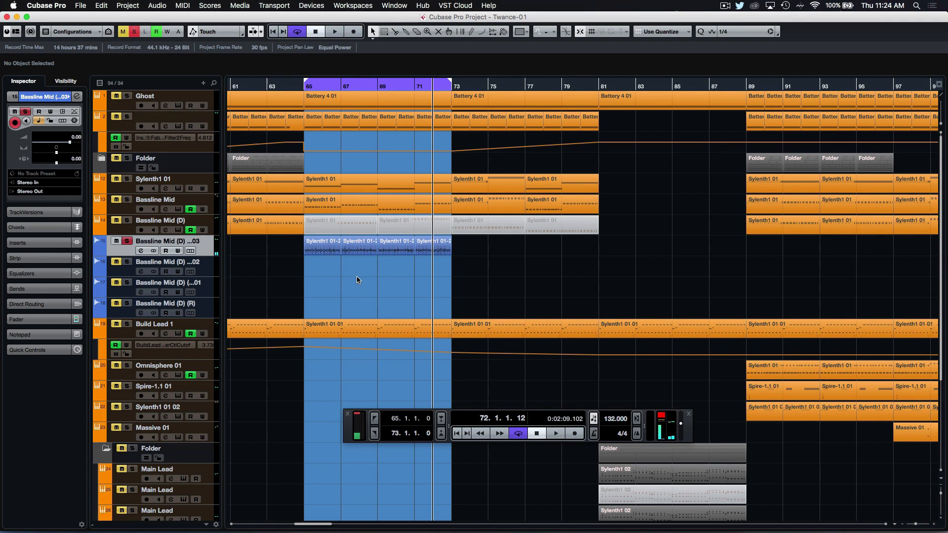
pyautogui.click(320, 245)
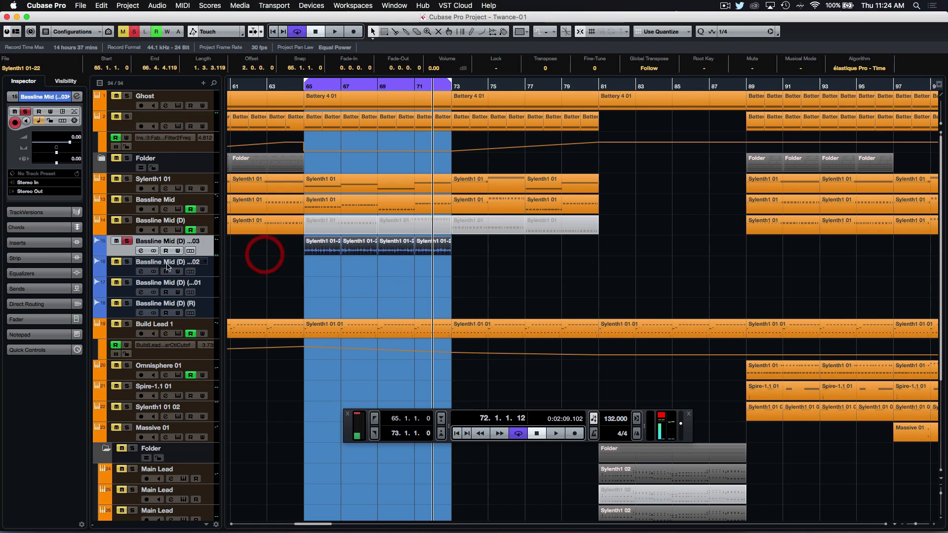
pyautogui.click(514, 253)
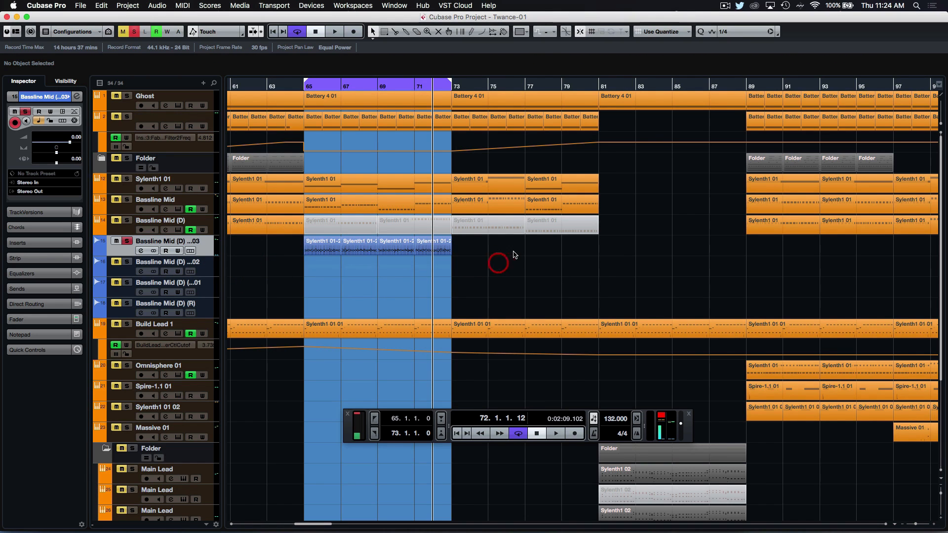
pyautogui.hscroll(-3)
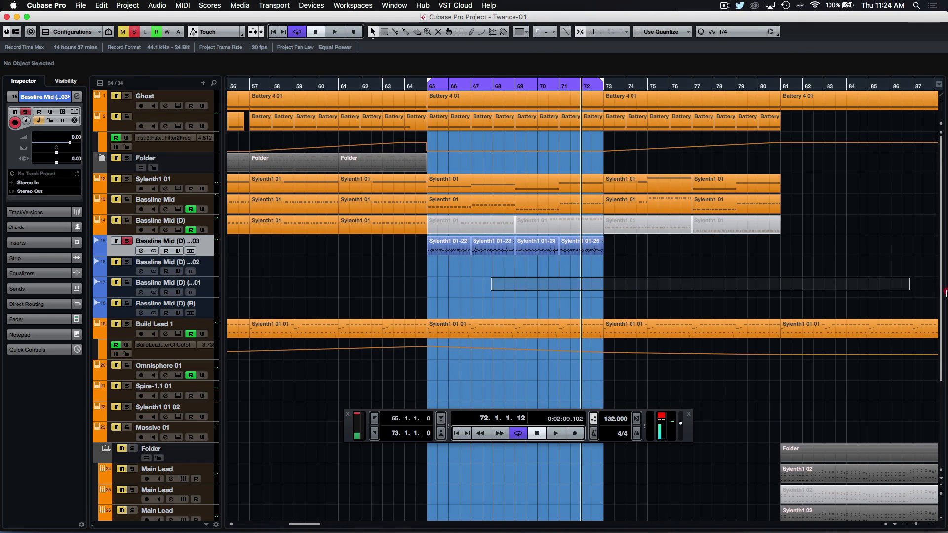
pyautogui.hscroll(3)
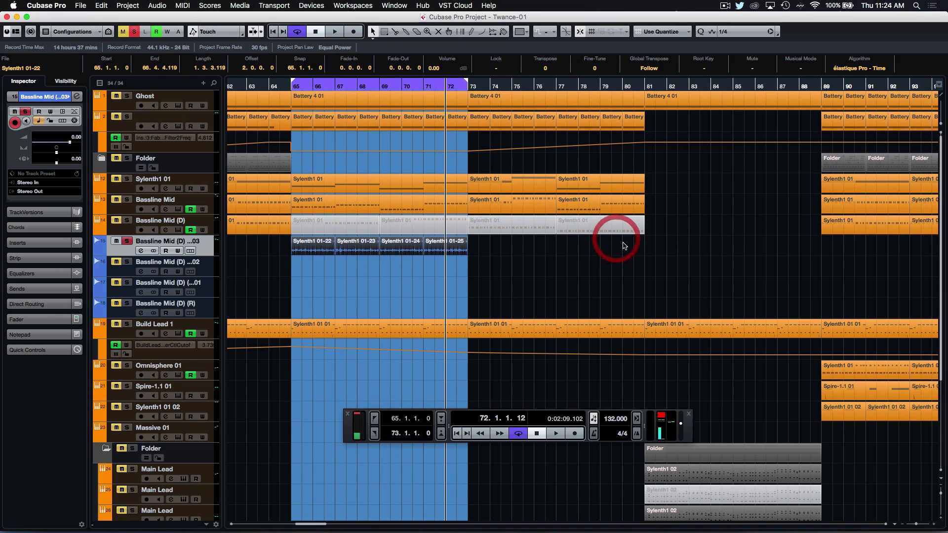
pyautogui.click(541, 251)
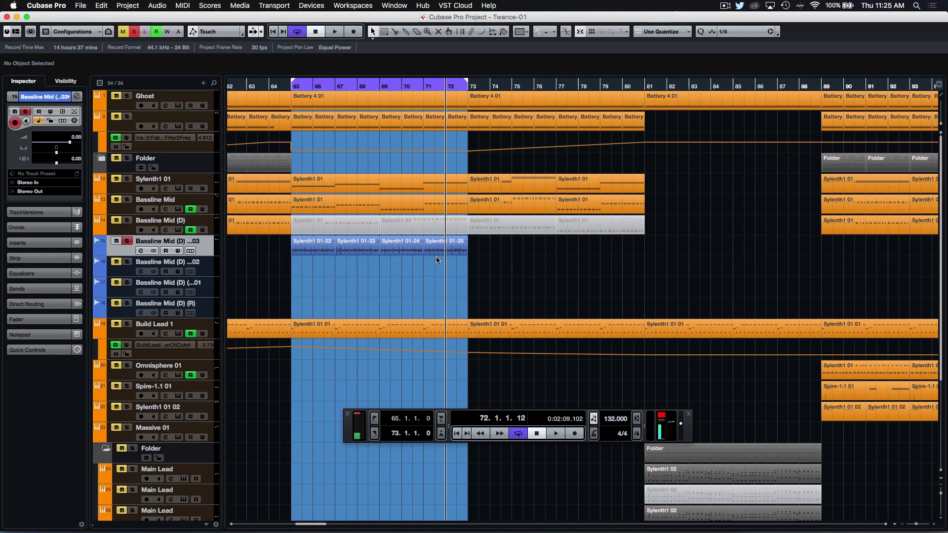
pyautogui.moveTo(439, 251)
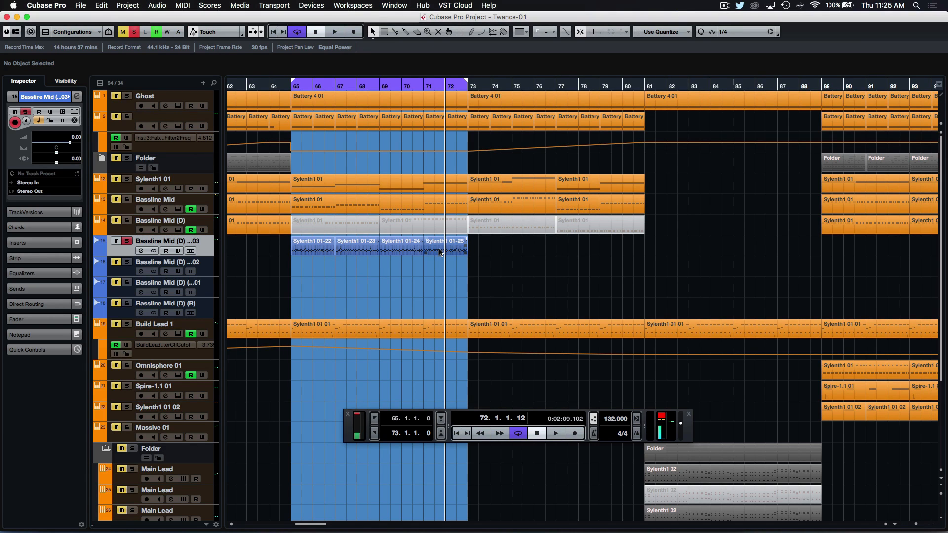
pyautogui.moveTo(382, 277)
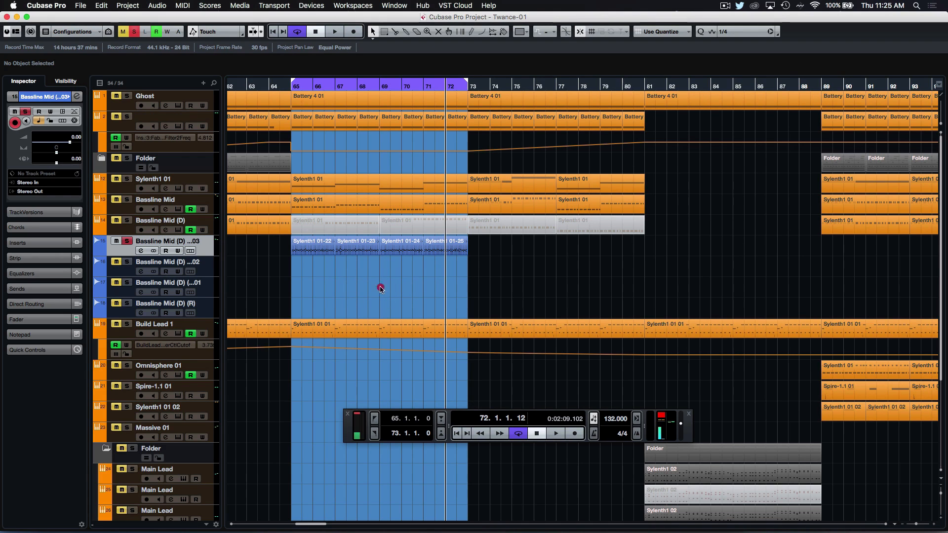
pyautogui.click(311, 240)
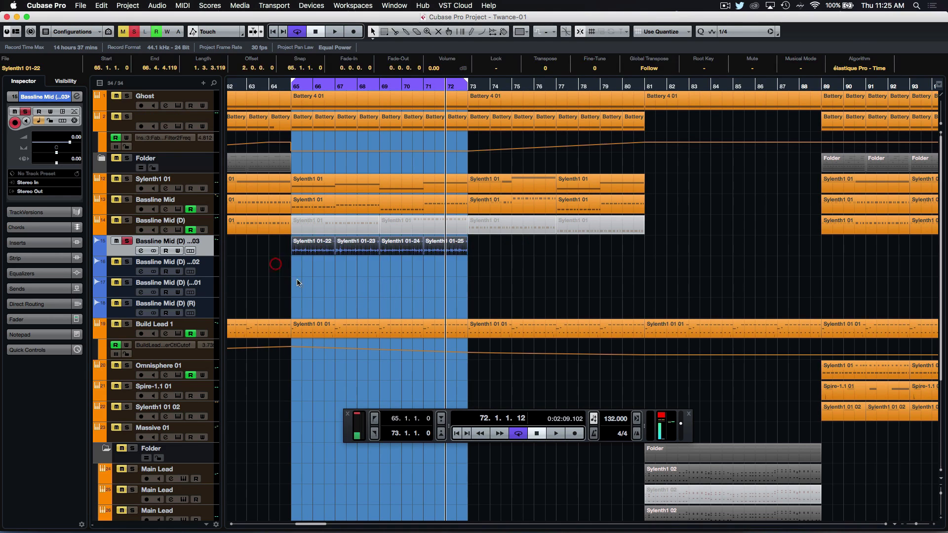
pyautogui.click(396, 248)
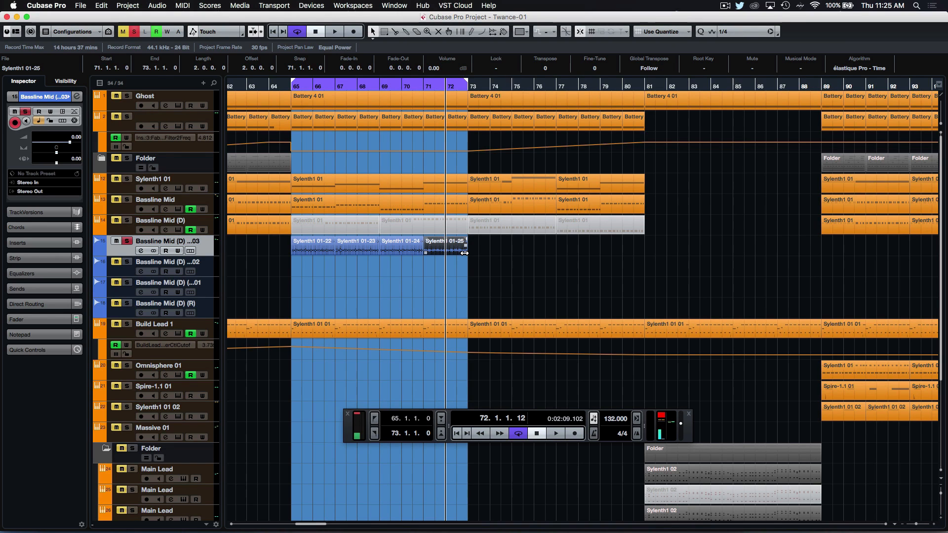
pyautogui.moveTo(442, 280)
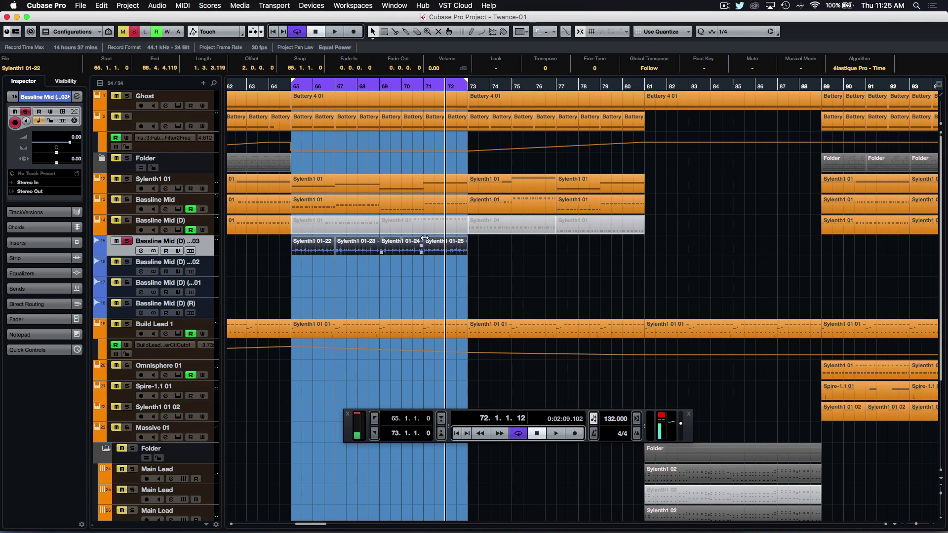
pyautogui.click(356, 246)
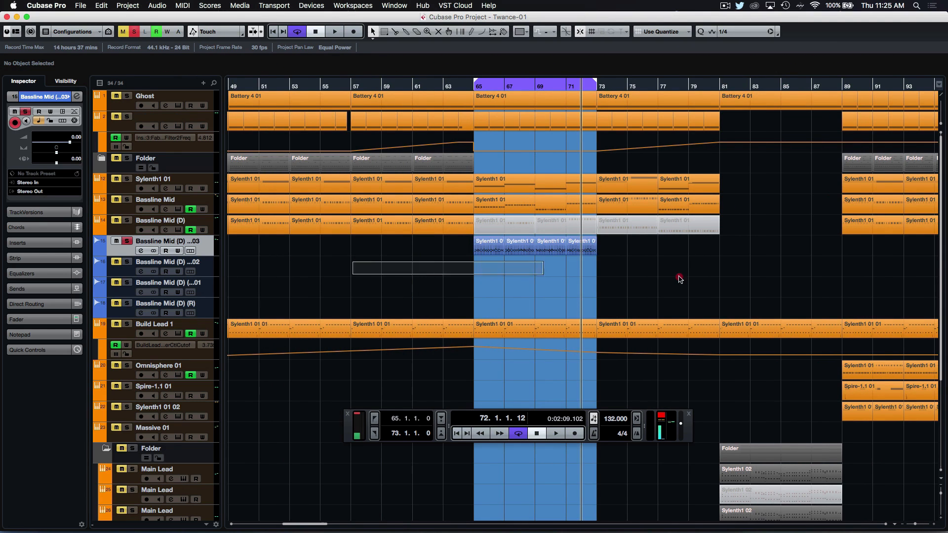
pyautogui.hscroll(3)
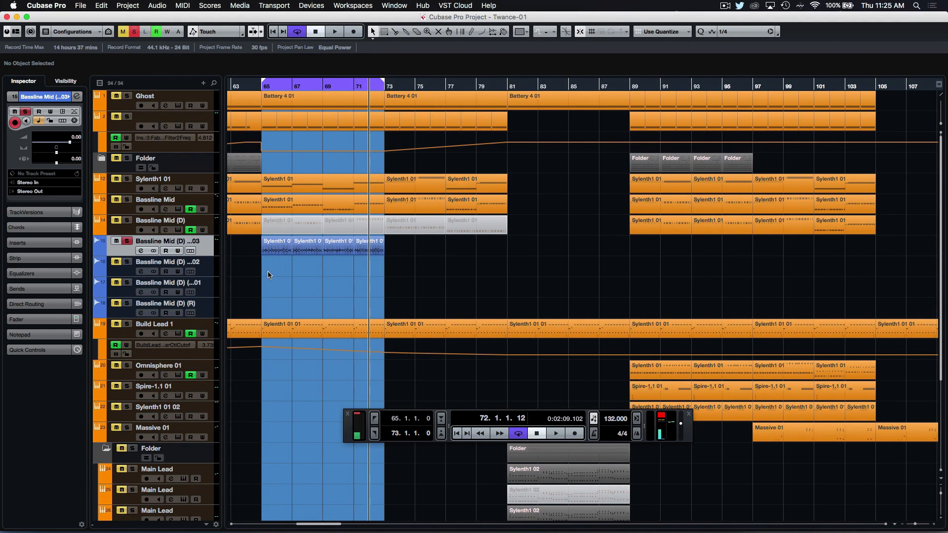
pyautogui.moveTo(288, 273)
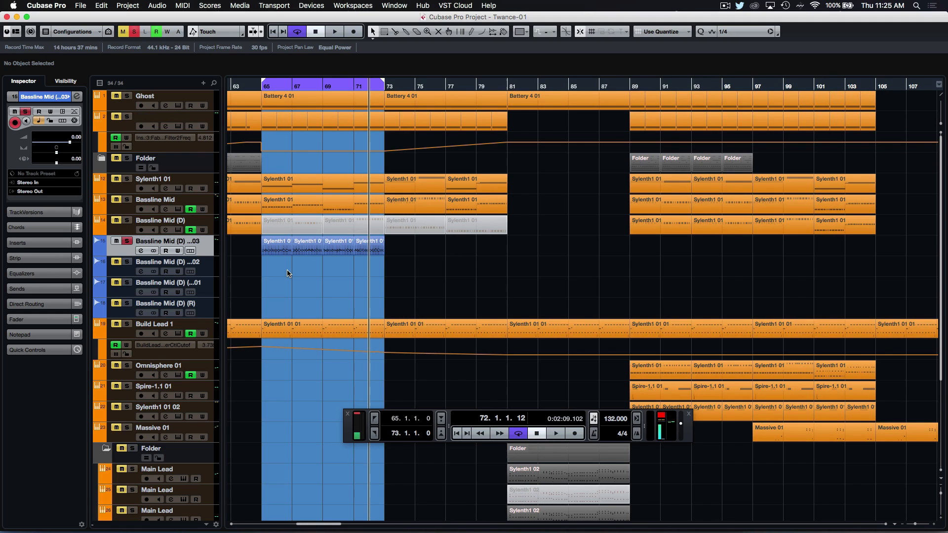